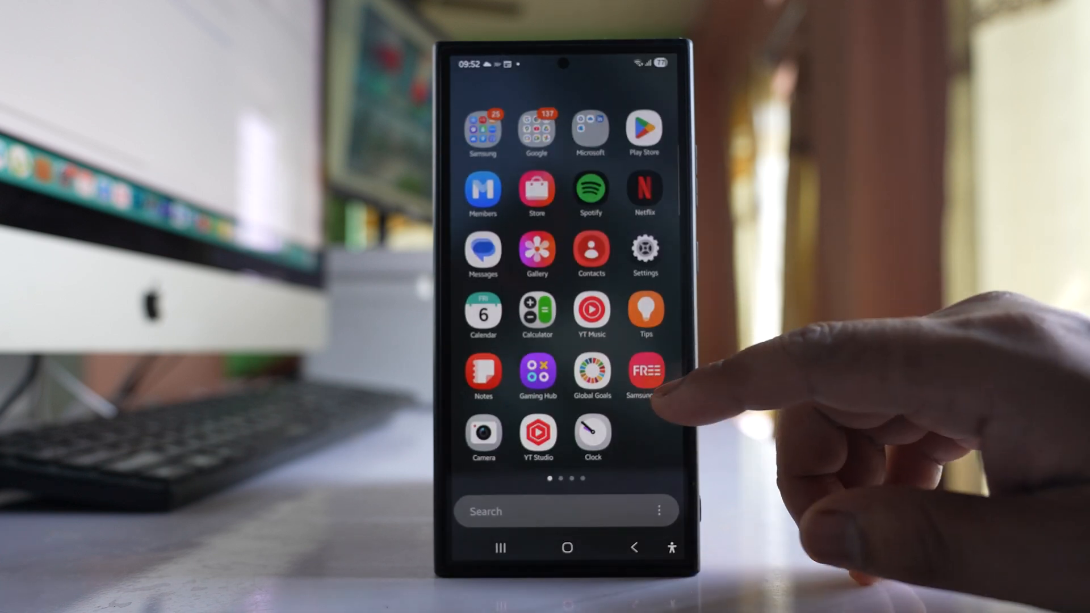
# Step: Clear the Gallery app's stored data and confirm the permanent deletion
pyautogui.click(645, 250)
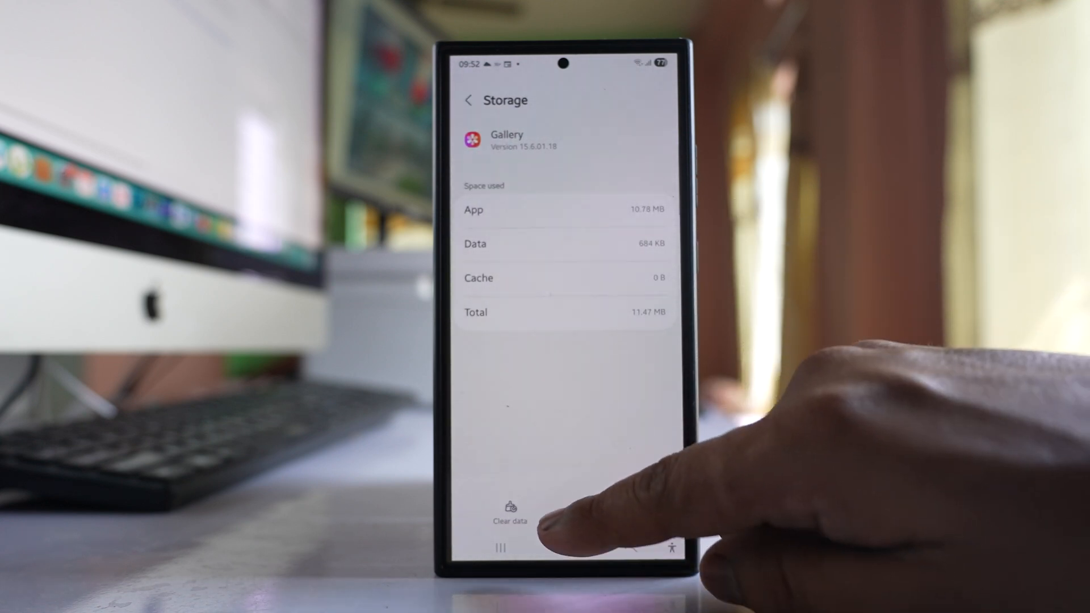
pyautogui.click(511, 521)
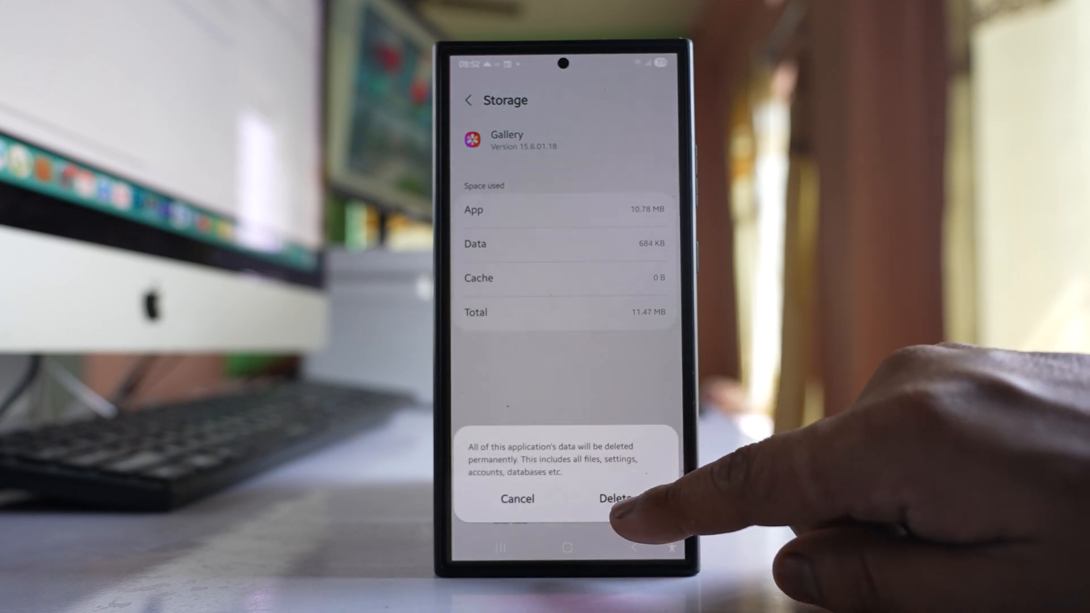
pyautogui.click(614, 499)
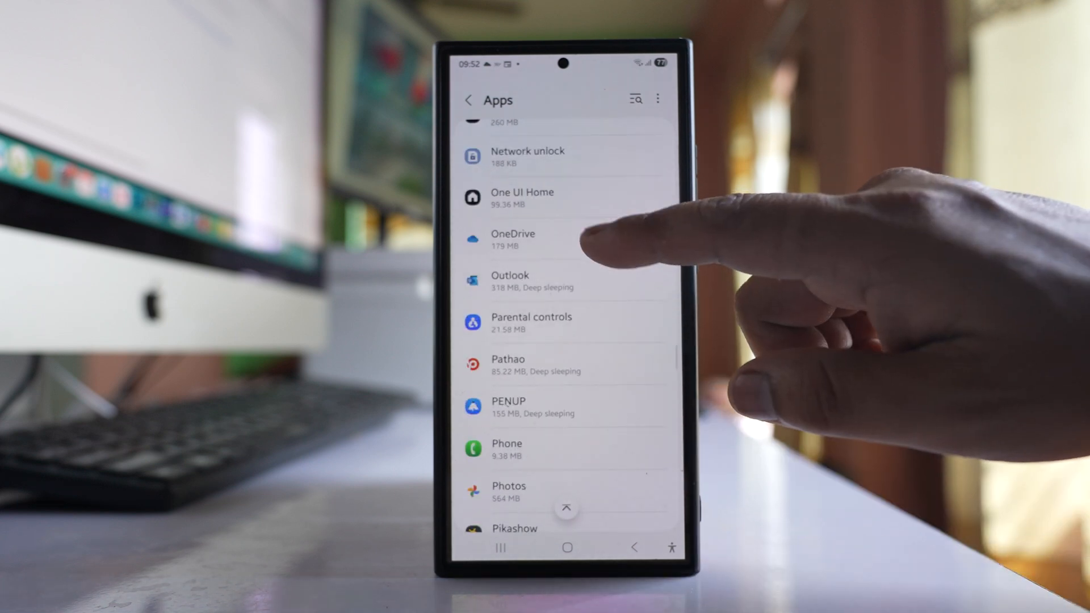
# Step: Clear the OneDrive app's stored data from its Storage page
pyautogui.click(513, 240)
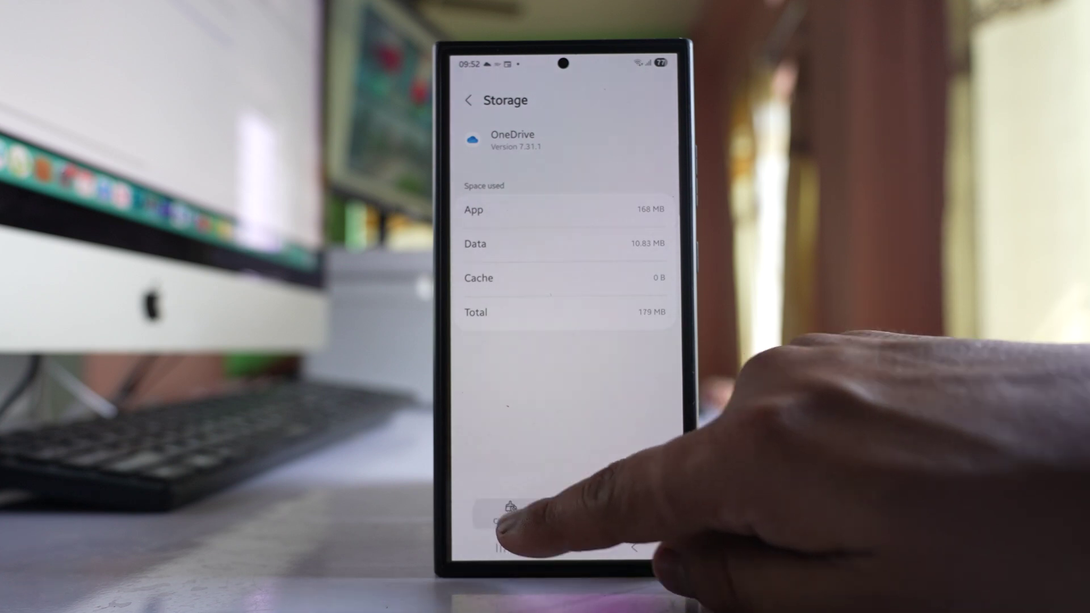
pyautogui.click(512, 507)
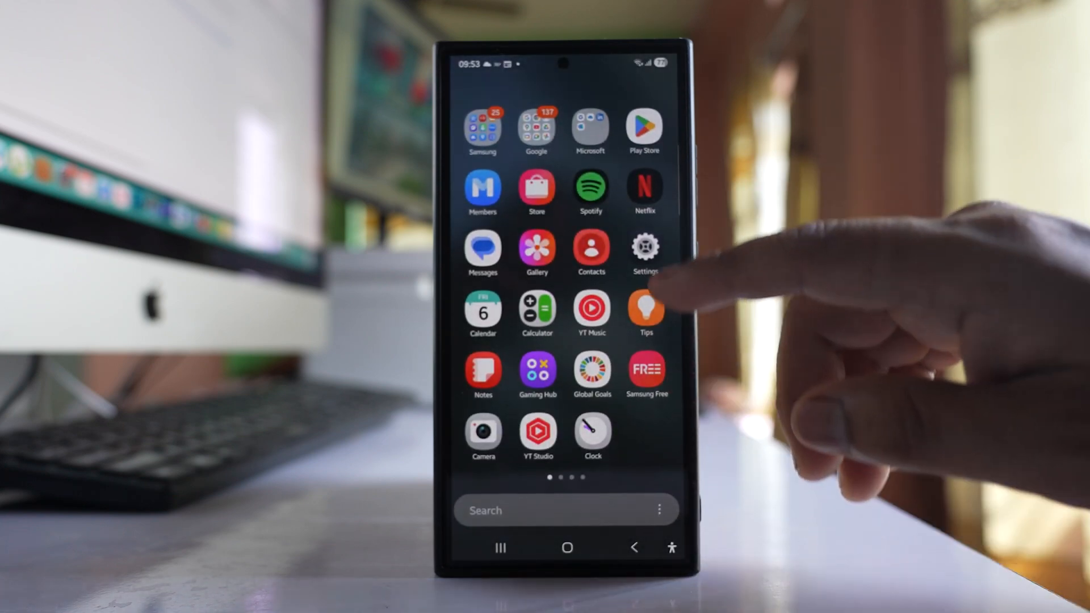
# Step: Mark CapCut for removal from the Battery deep sleeping apps list
pyautogui.click(643, 248)
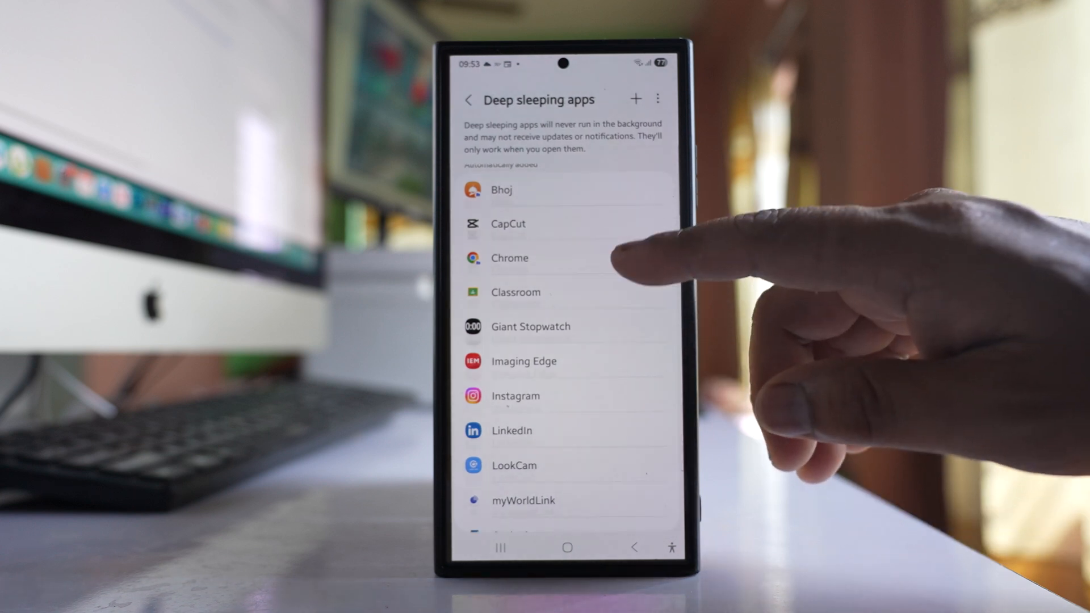
pyautogui.scroll(3)
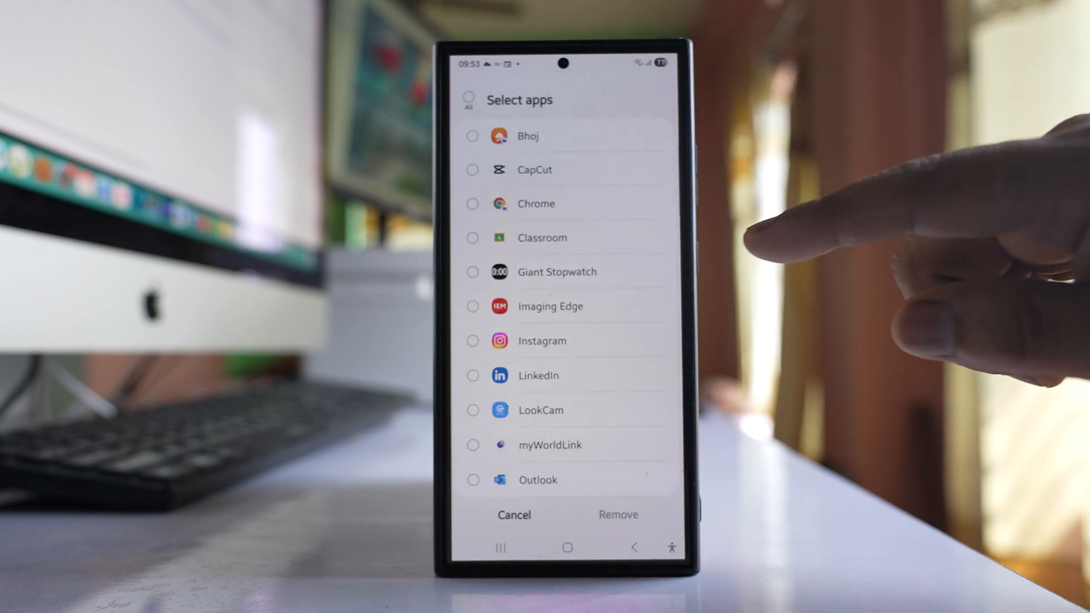
pyautogui.click(472, 169)
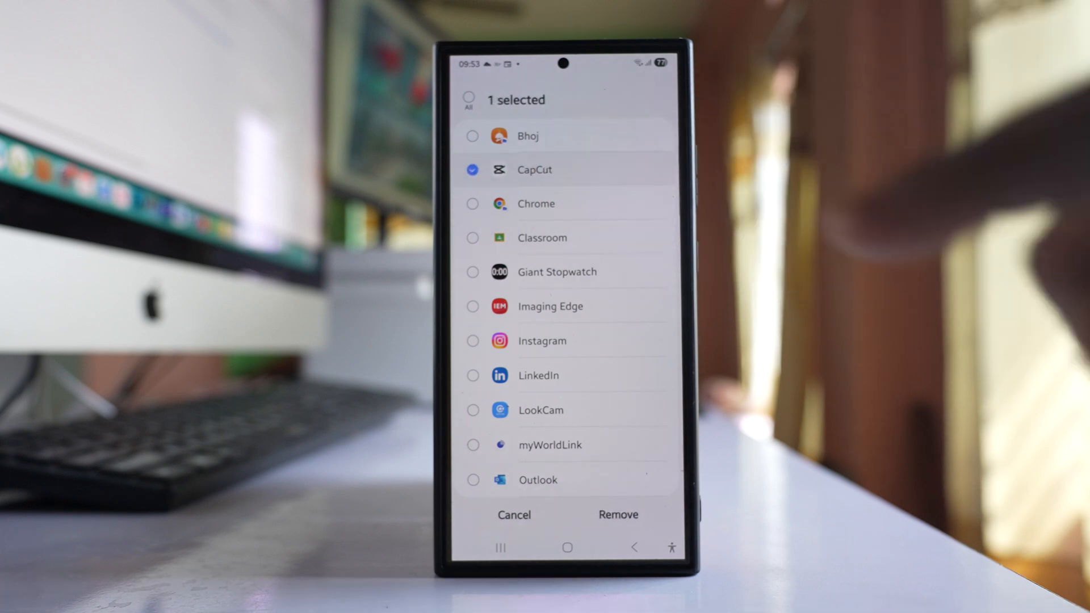